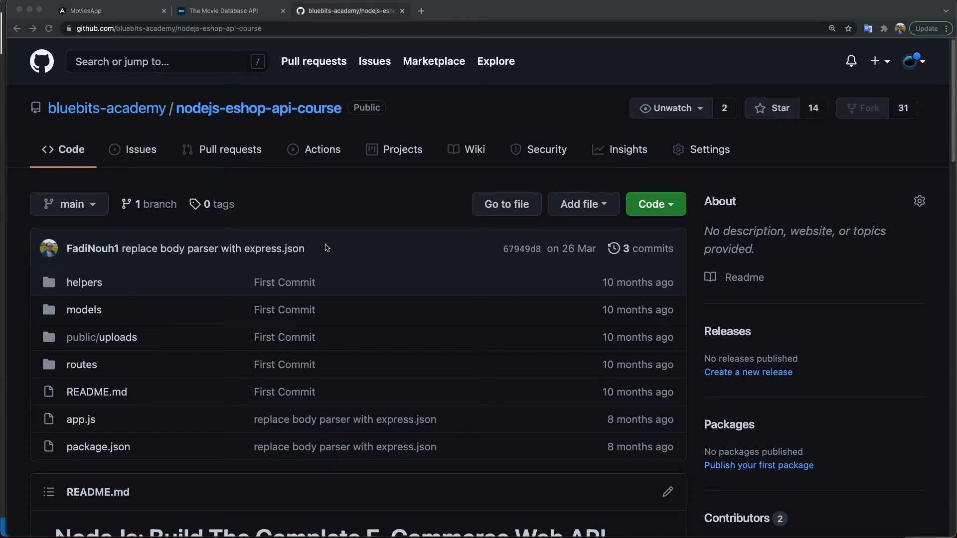
mouse_move(285, 278)
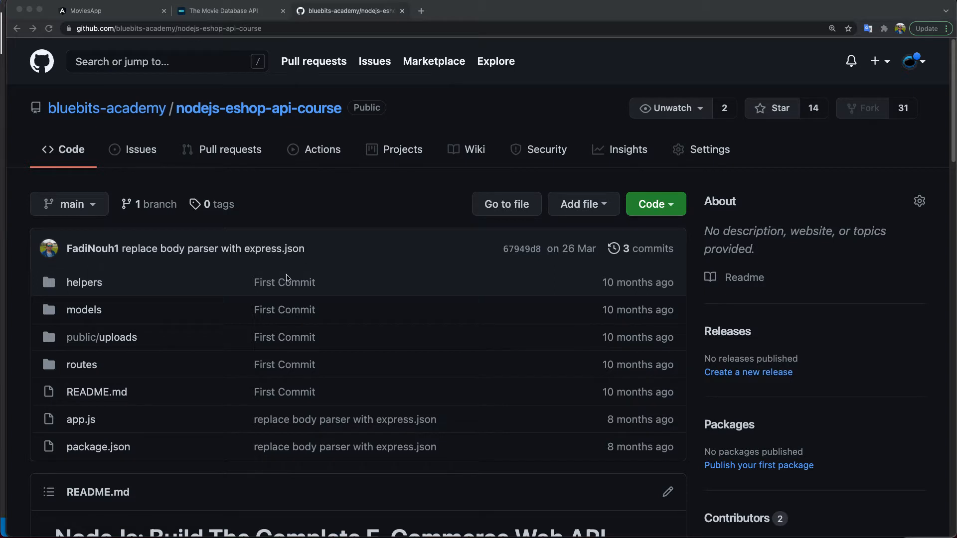
On GitHub, browse the models folder, view order-item.js, and return to the repository's main page.
scroll("down", 3)
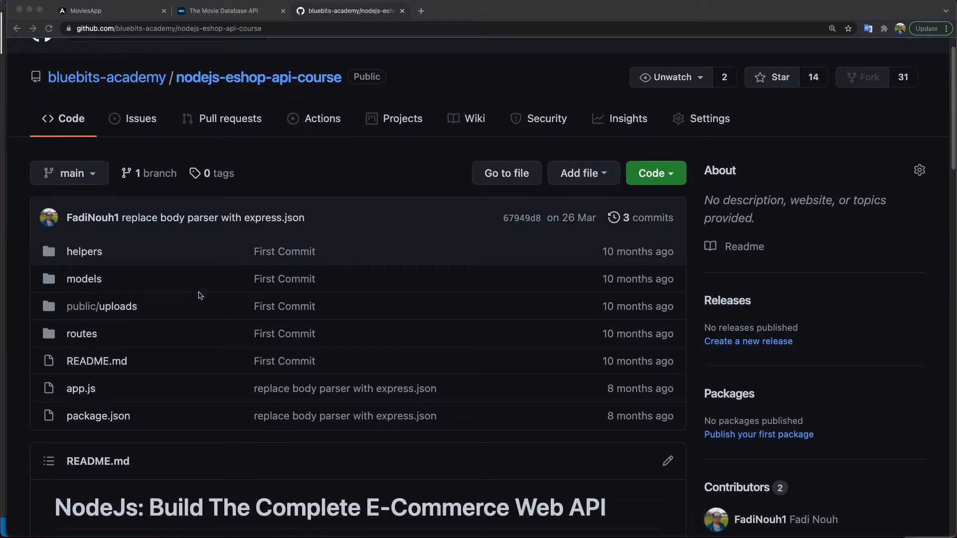
mouse_move(675, 163)
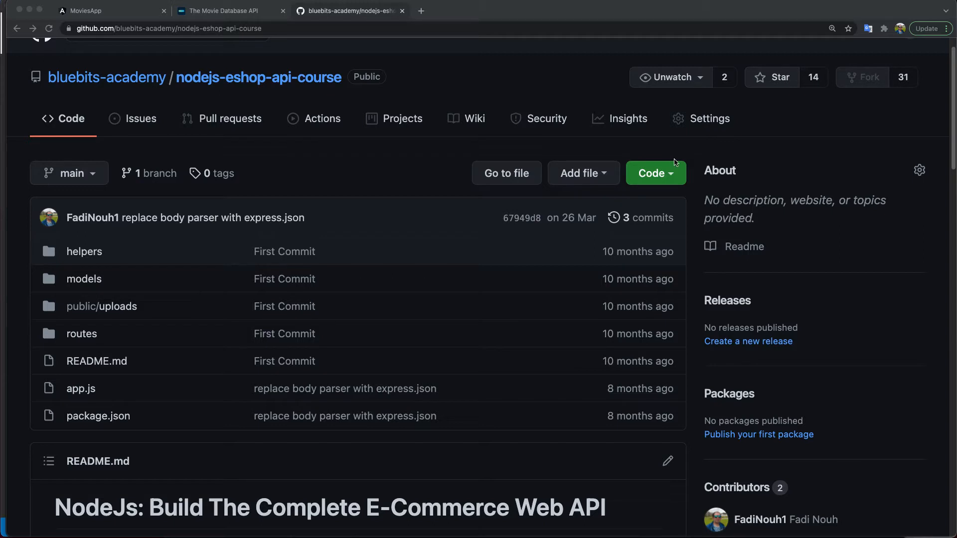
left_click(652, 172)
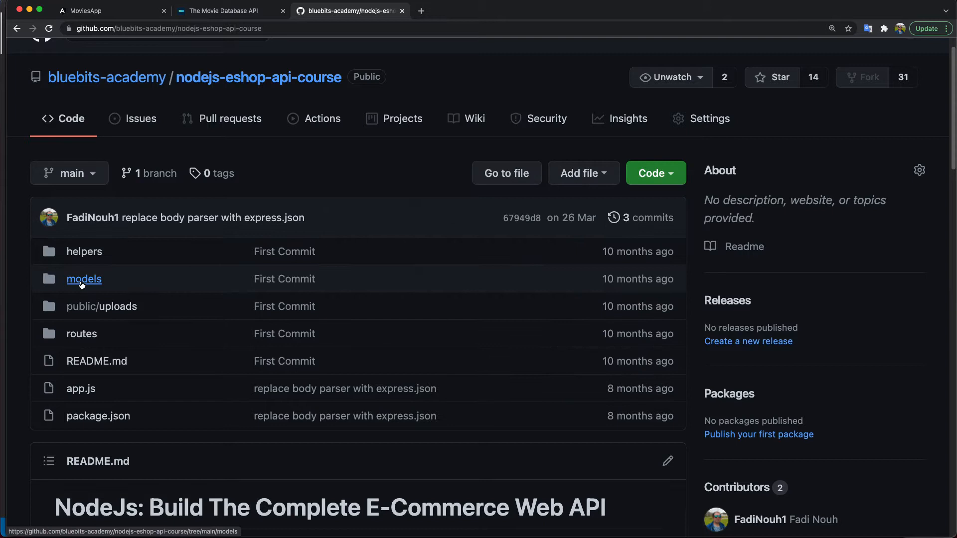
mouse_move(101, 306)
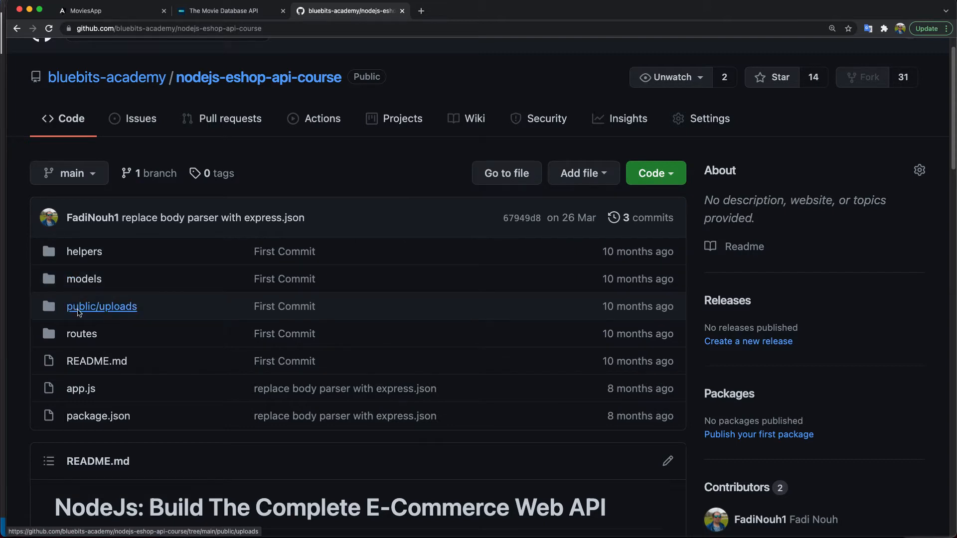
mouse_move(81, 334)
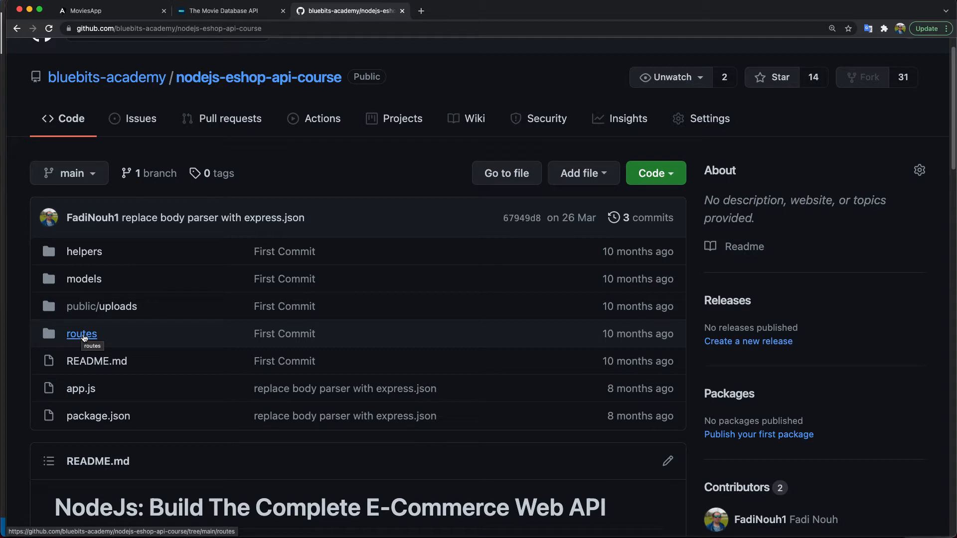
mouse_move(97, 333)
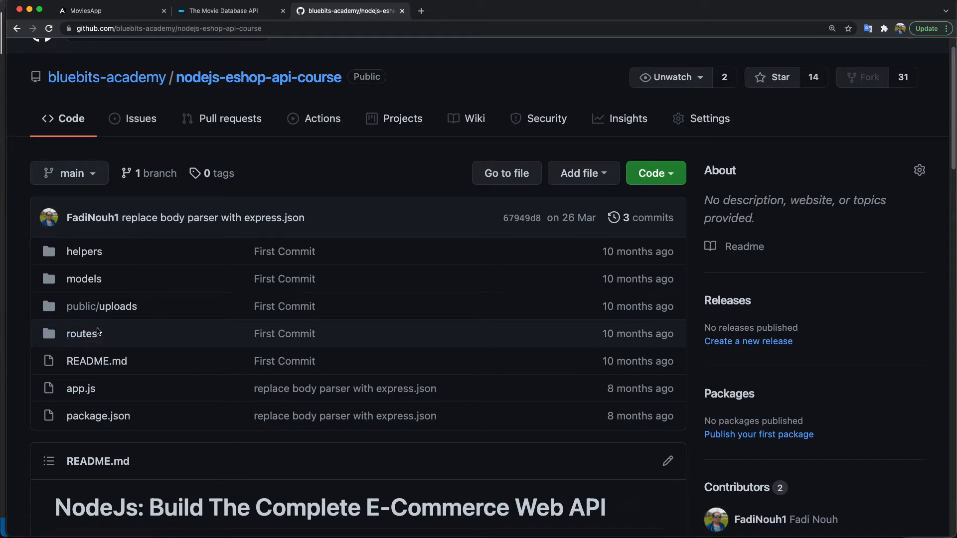
mouse_move(350, 169)
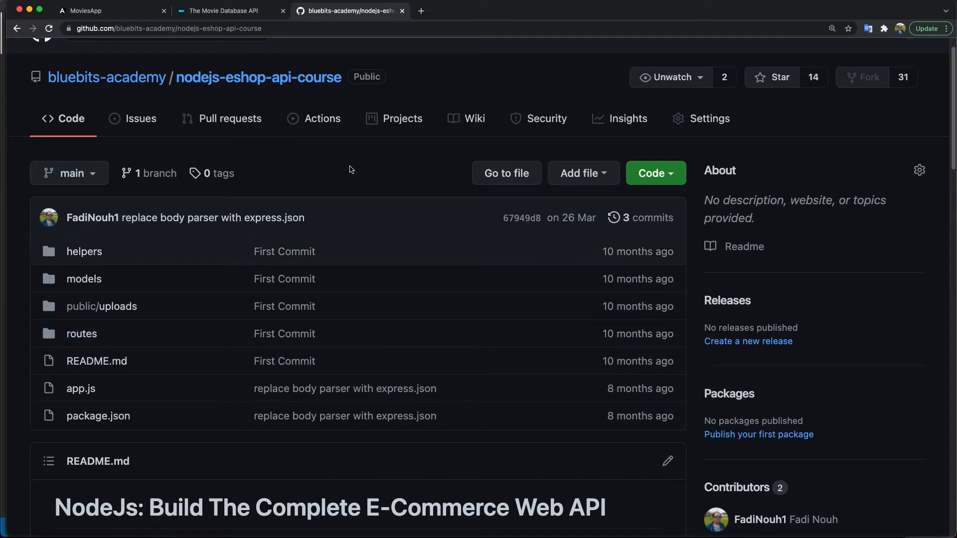
mouse_move(186, 94)
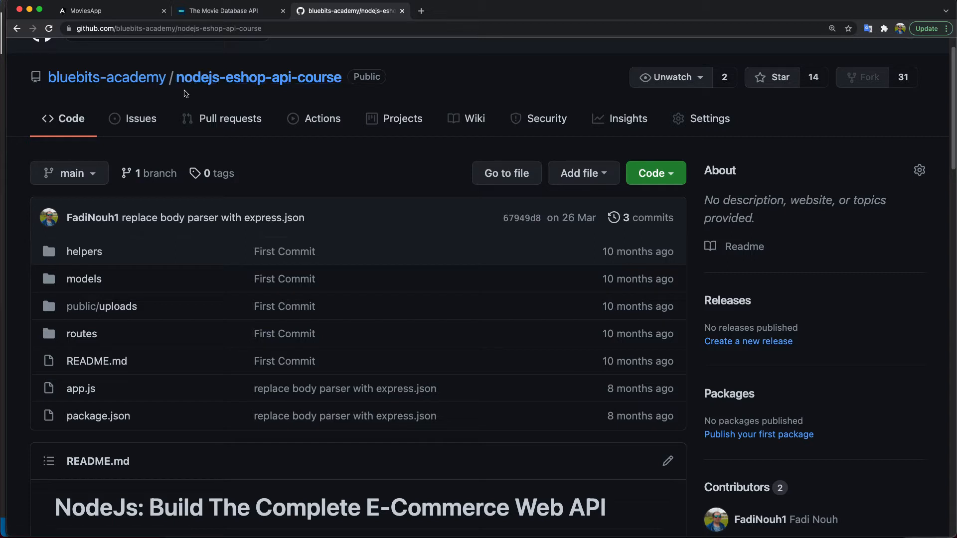
mouse_move(248, 90)
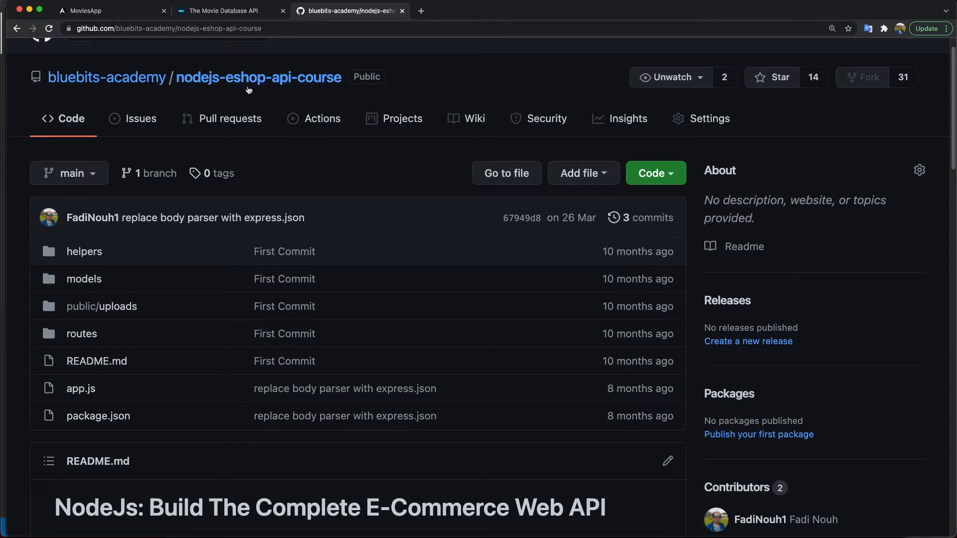
mouse_move(349, 190)
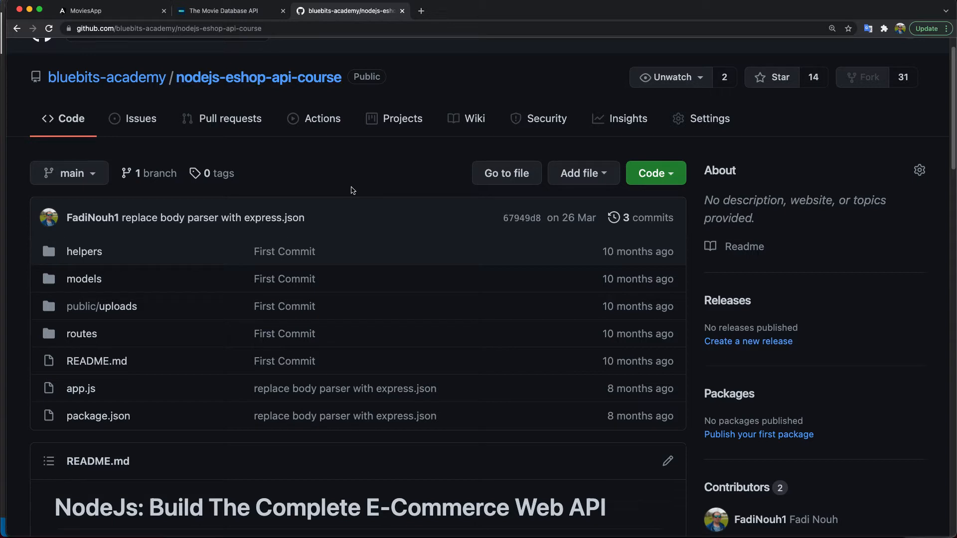
mouse_move(63, 291)
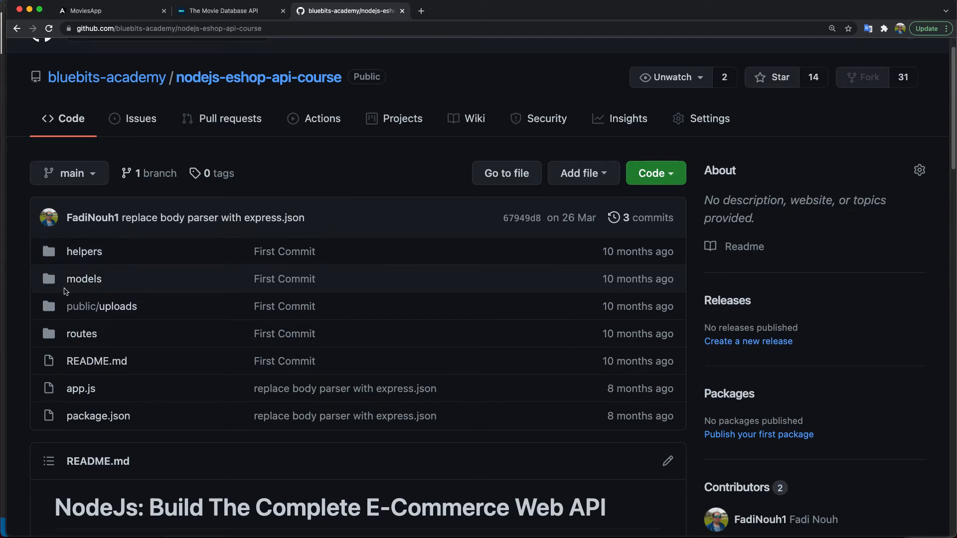
left_click(84, 279)
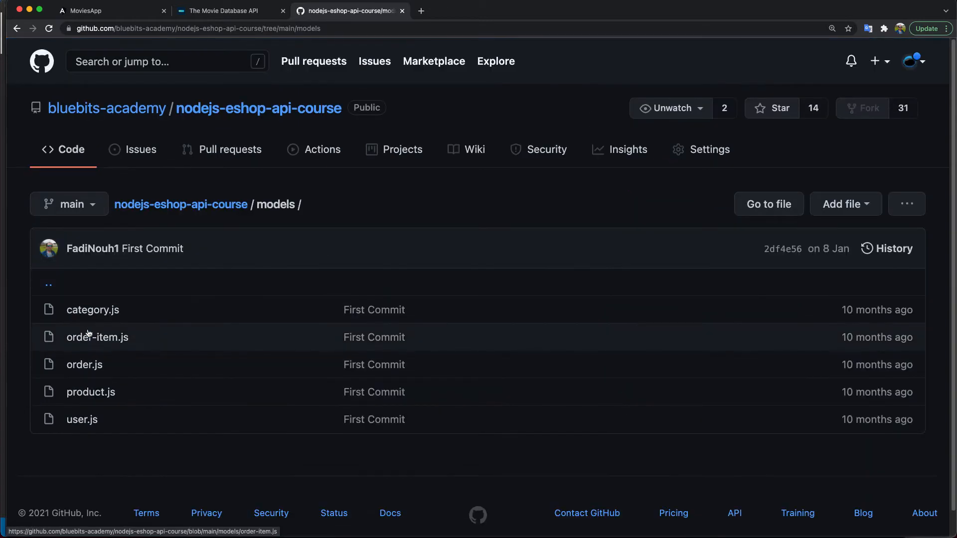
left_click(96, 337)
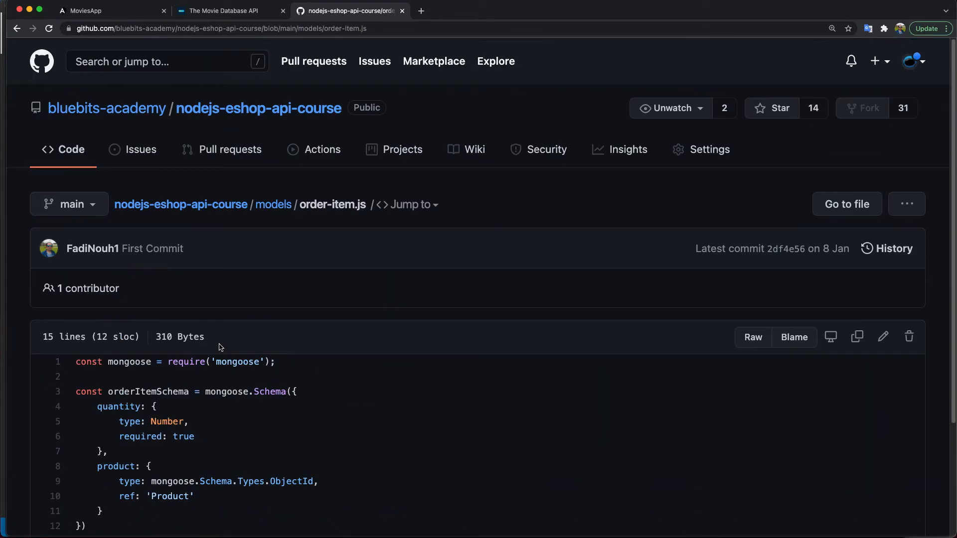
left_click(273, 205)
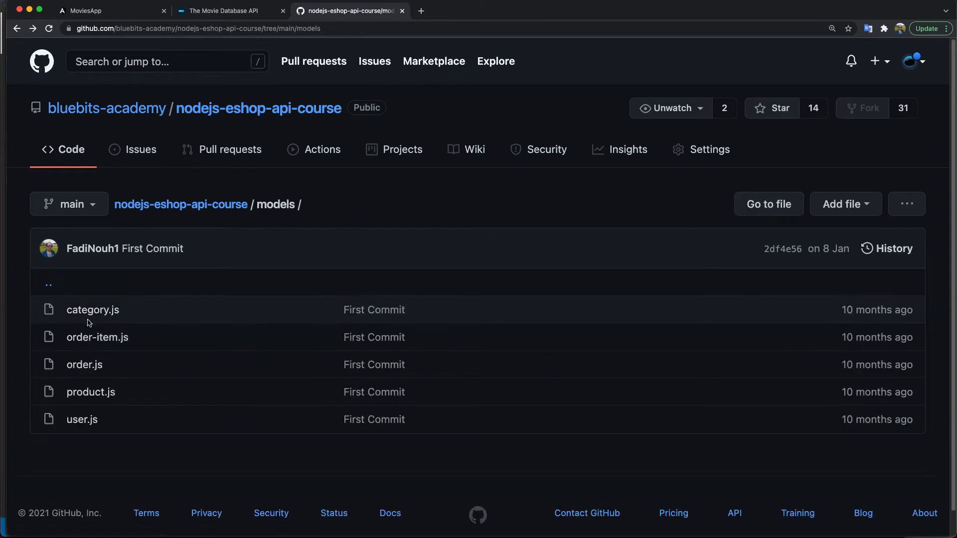
left_click(181, 204)
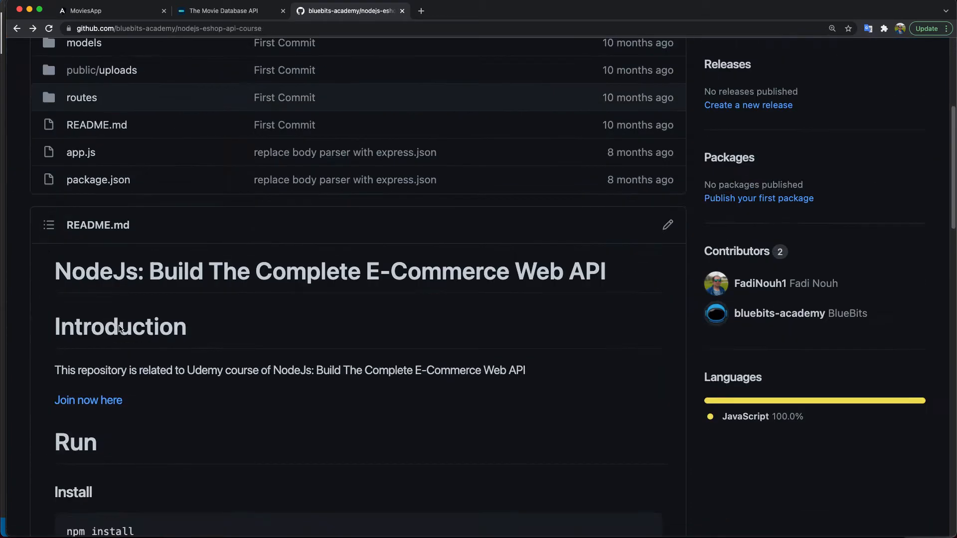
Check the clone options and edit the repository URL to launch it in vscode.dev.
scroll("up", 3)
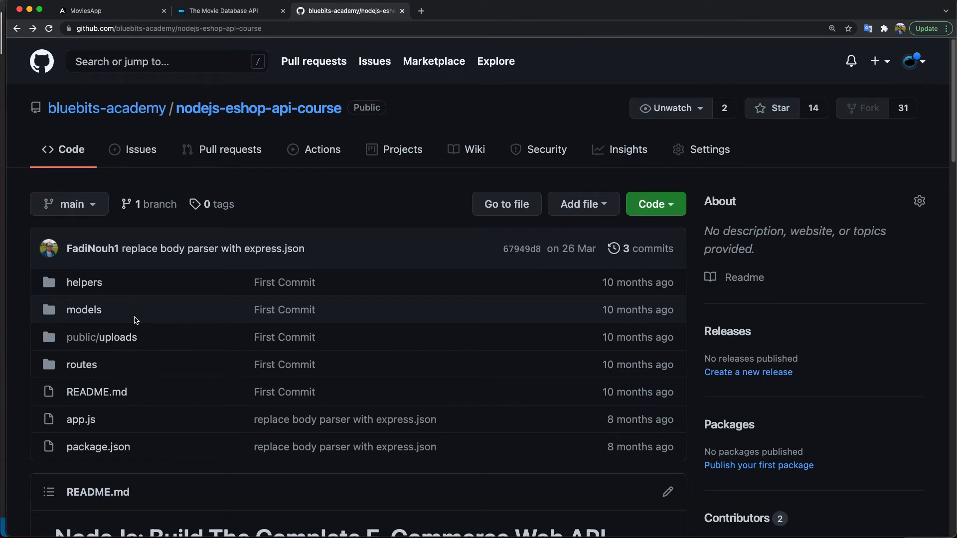
left_click(655, 204)
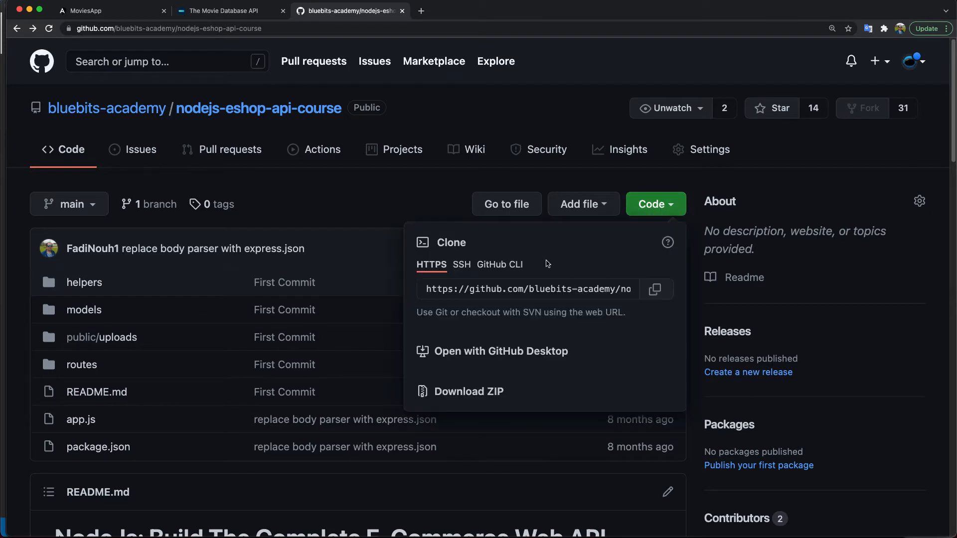
mouse_move(477, 397)
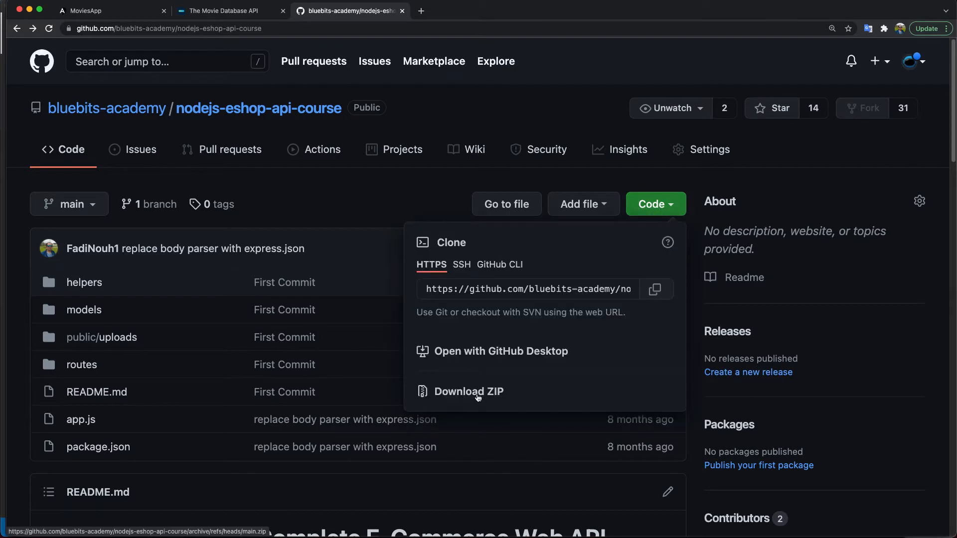
mouse_move(314, 191)
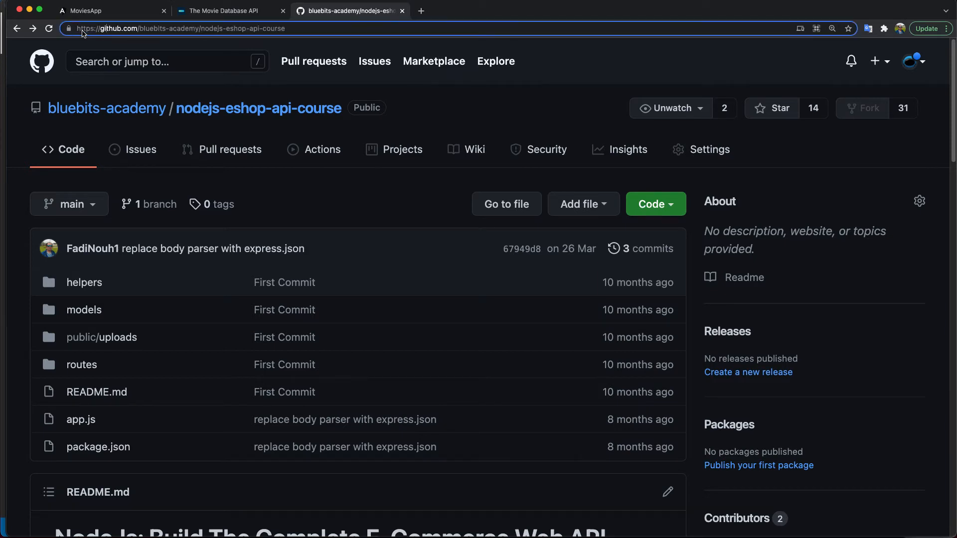
left_click(184, 28)
type("vscode.dev")
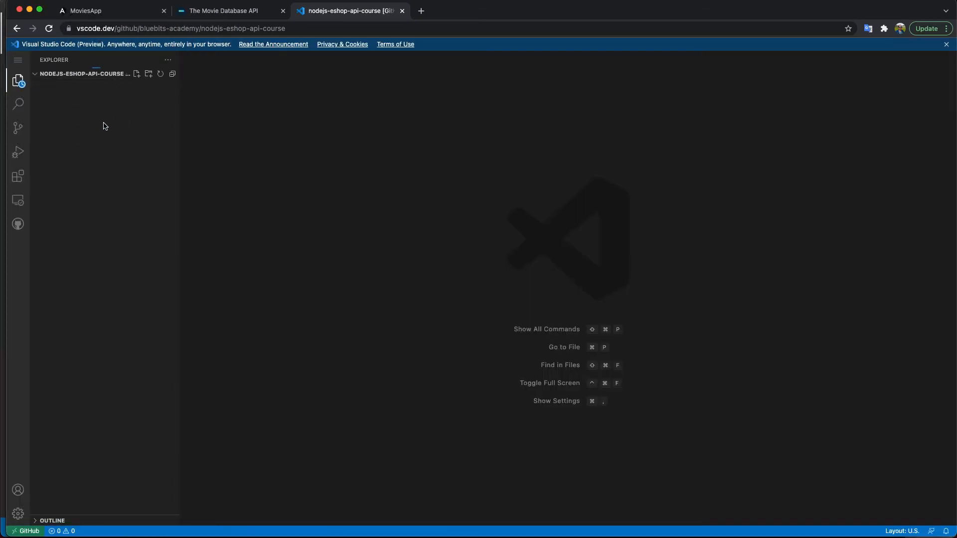
mouse_move(115, 153)
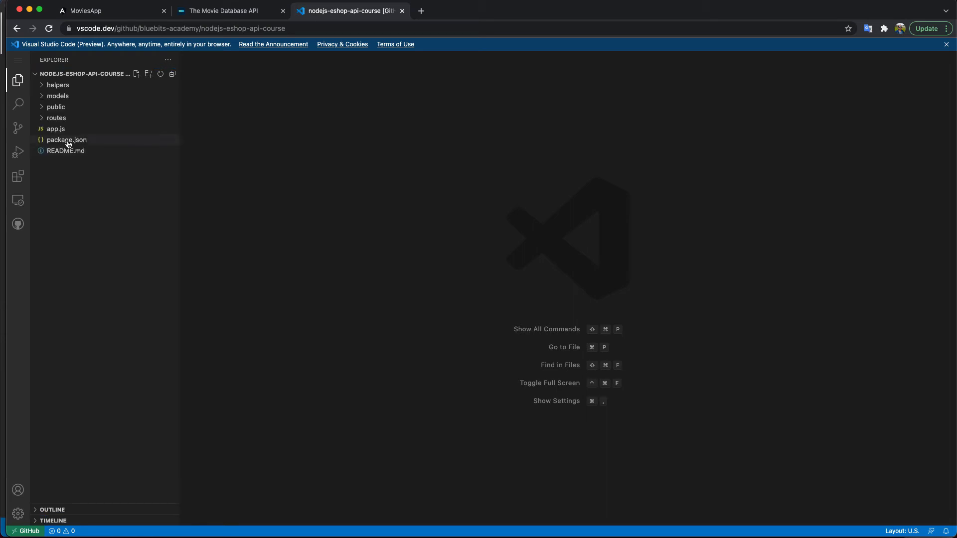
In vscode.dev's file tree, view models/order-item.js, then load app.js in the editor.
left_click(57, 95)
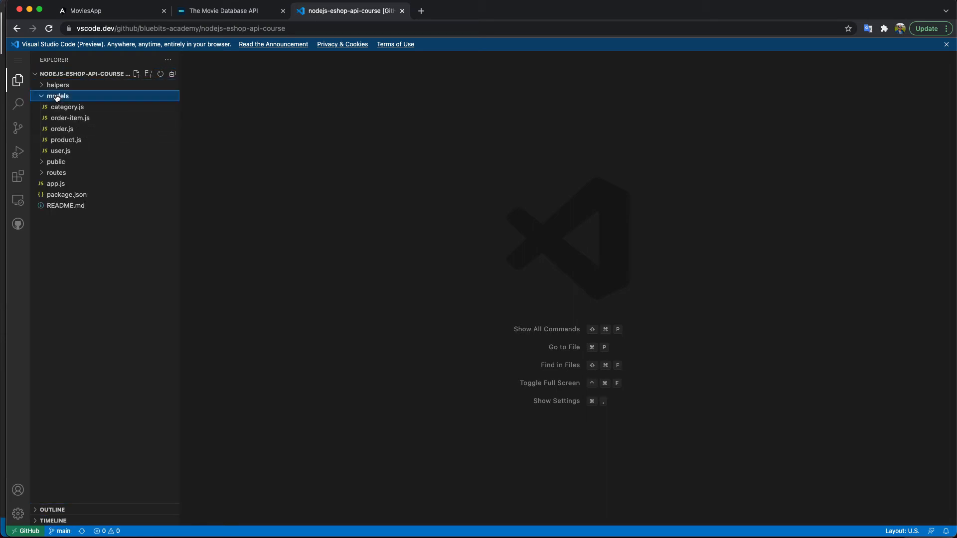
left_click(70, 117)
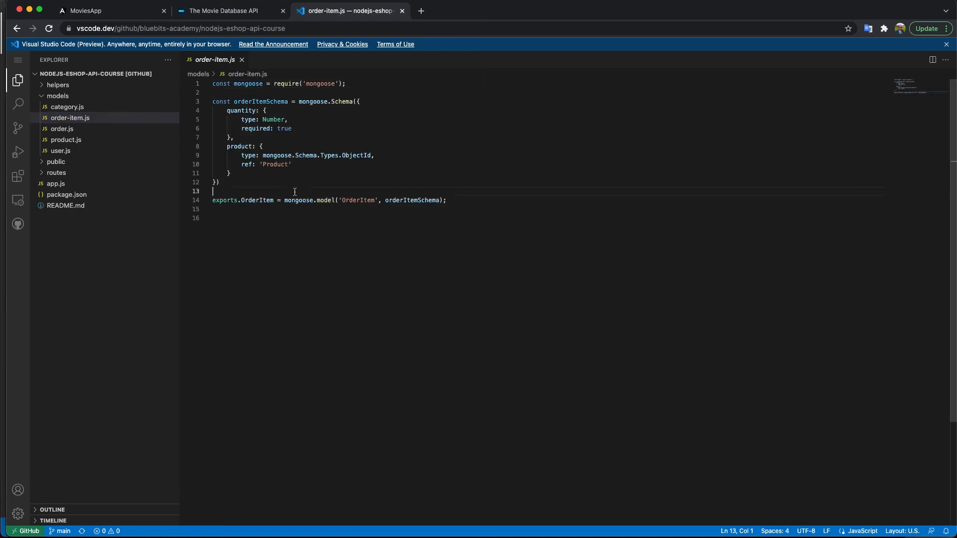
left_click(17, 103)
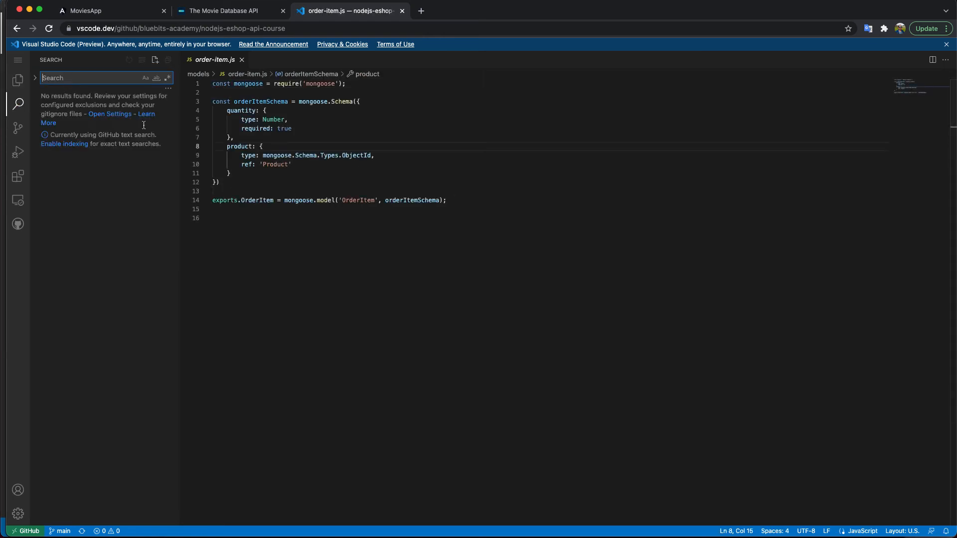
left_click(17, 80)
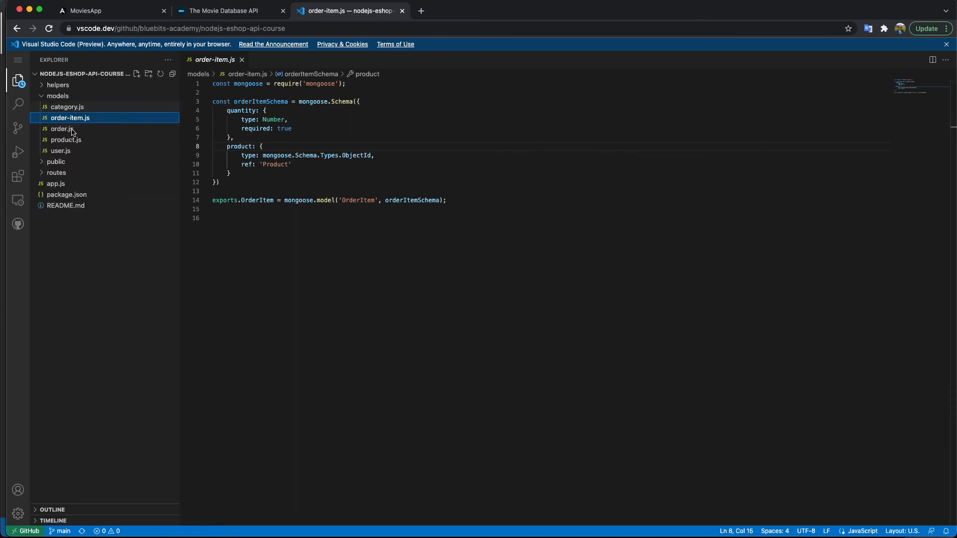
left_click(56, 184)
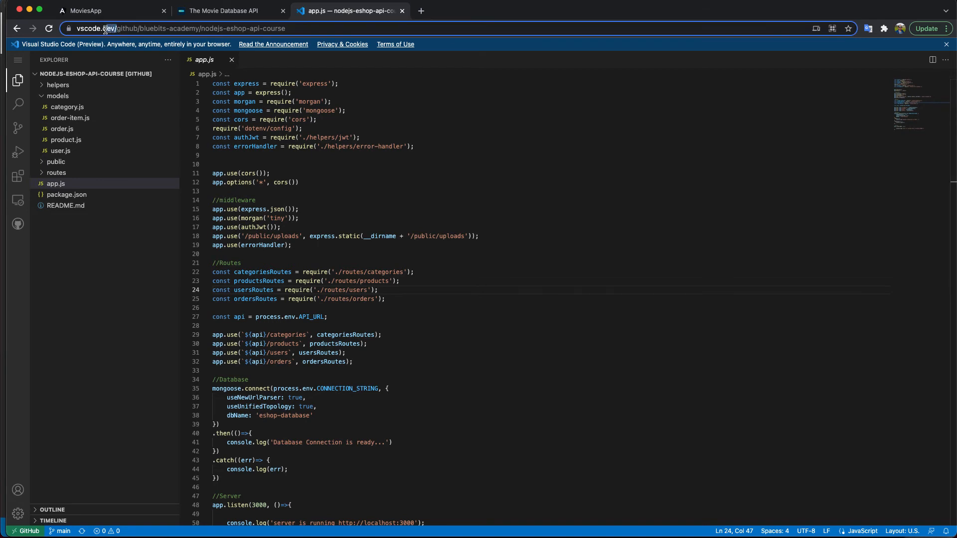
left_click(180, 28)
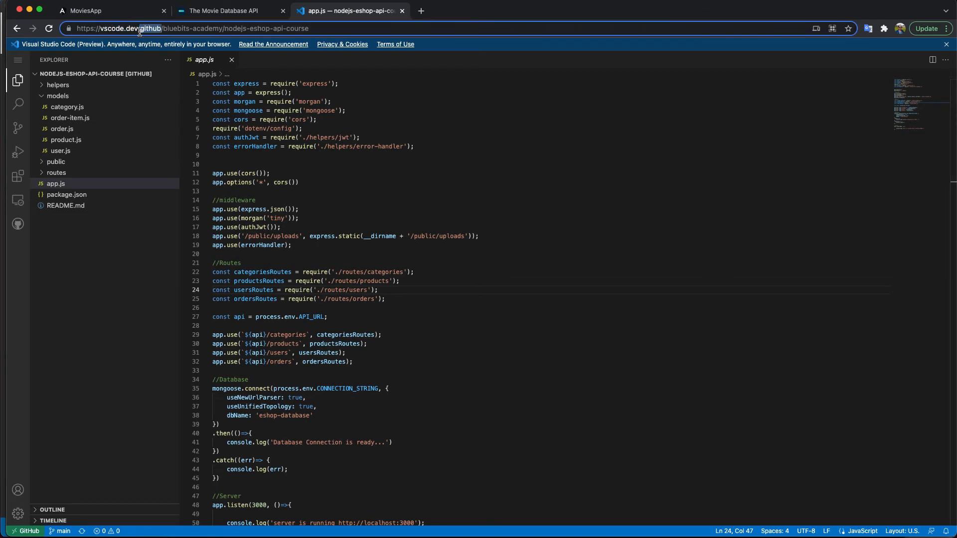
mouse_move(103, 191)
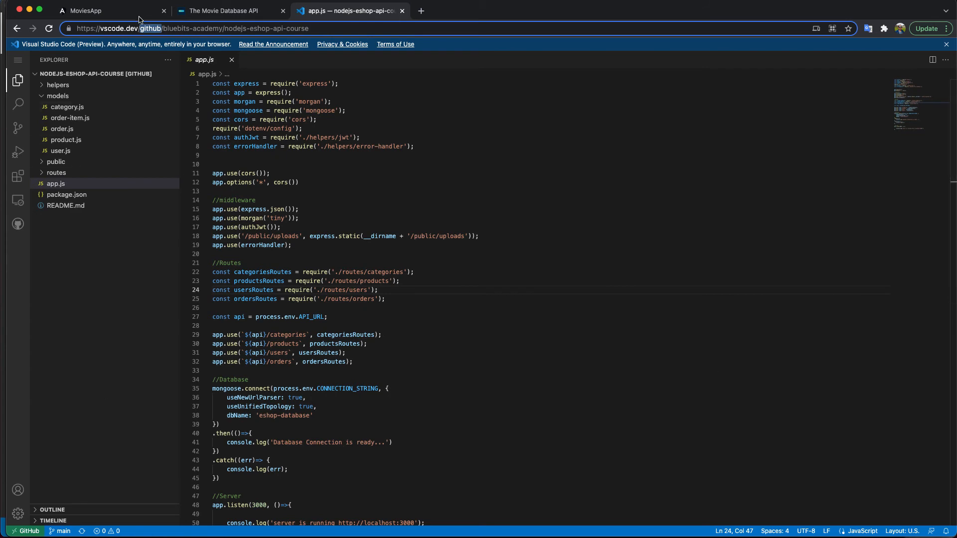
mouse_move(334, 219)
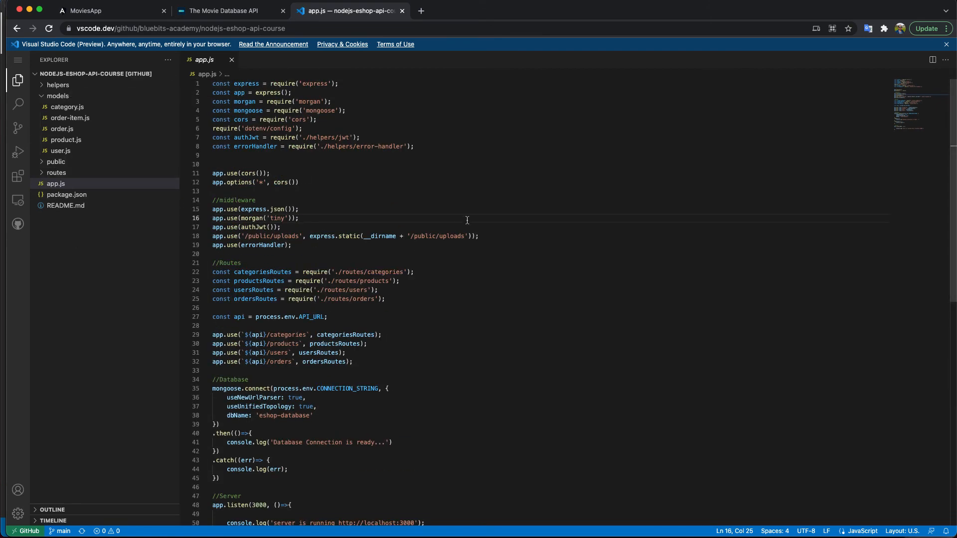
mouse_move(62, 129)
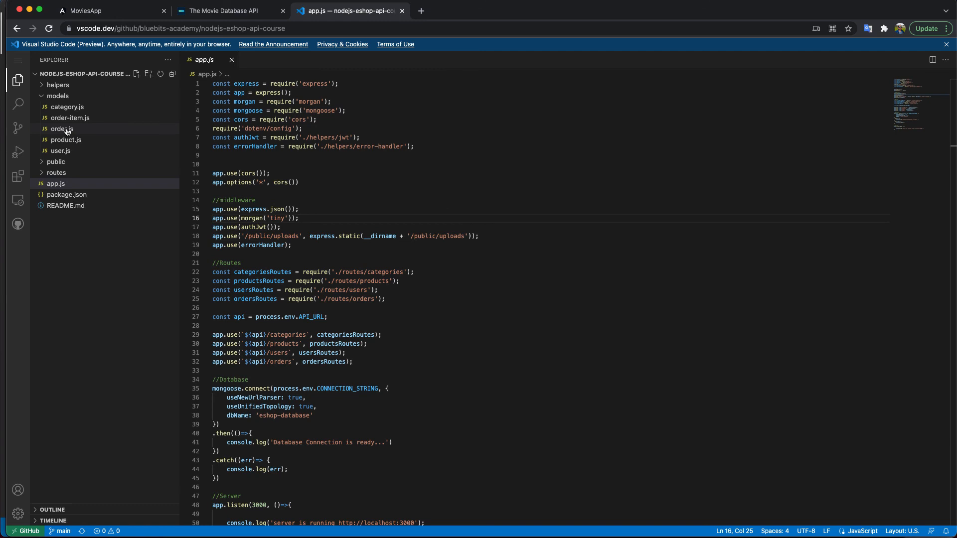